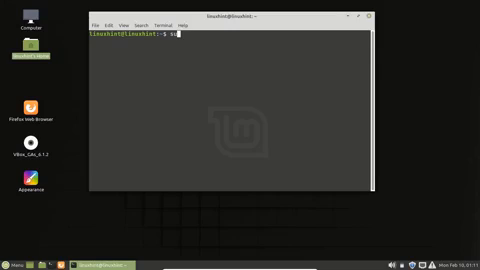
- Run sudo apt install git gtk2-engines-murrine gtk2-engines-pixbuf and enter the sudo password
type("sudo apt install")
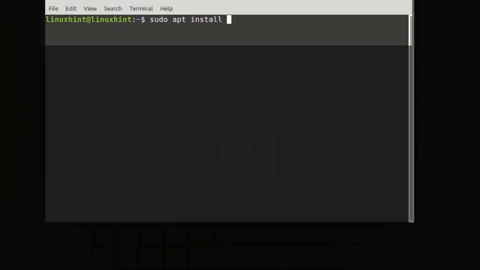
type("git")
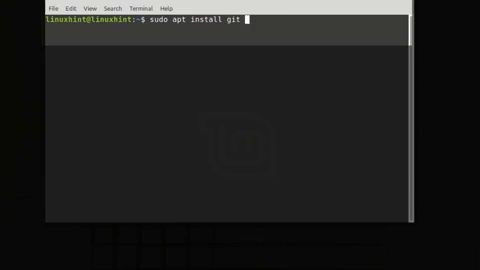
type("gtk2-eng")
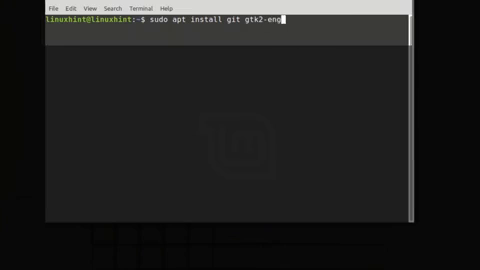
type("ines-")
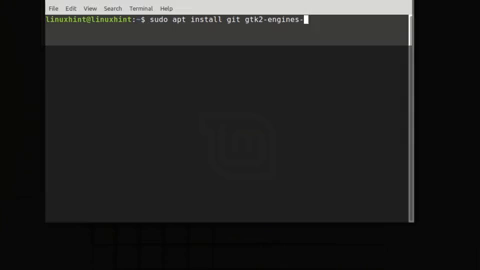
type("murrine")
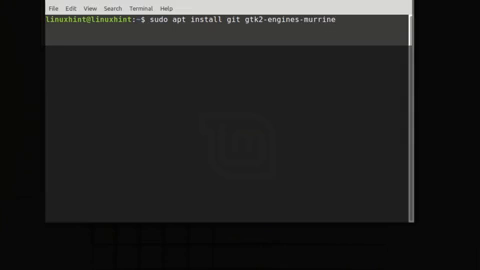
type("gtk")
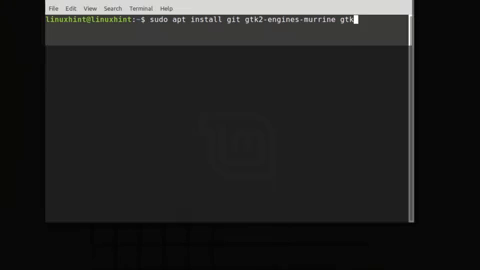
type("-r")
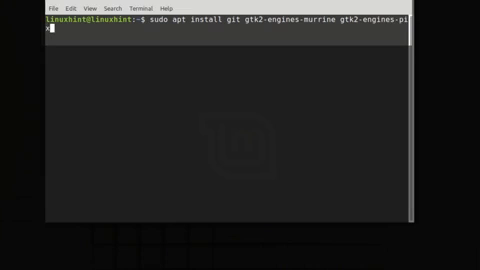
key("Return")
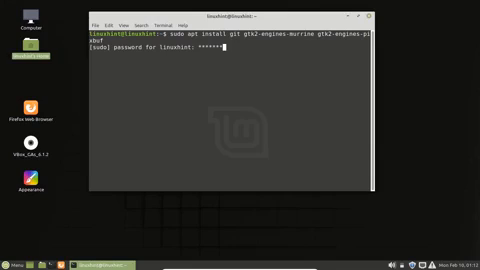
key("Return")
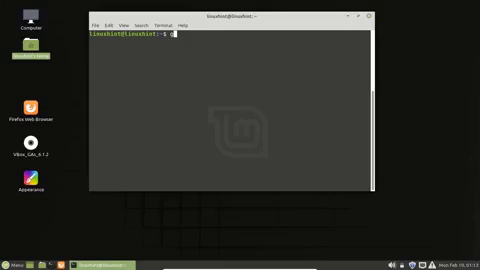
type("git clone https://github.com/vin")
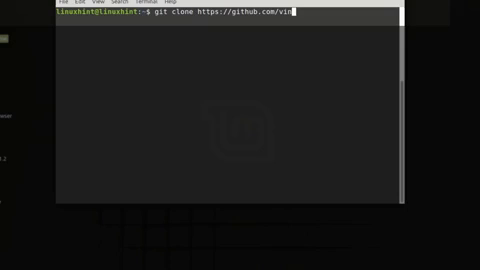
type("celiuice/c")
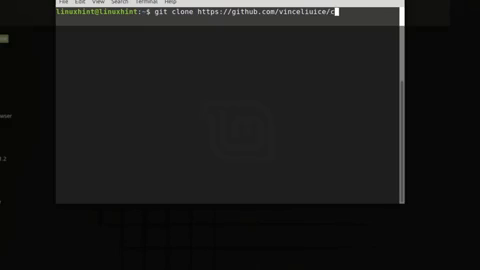
type("C")
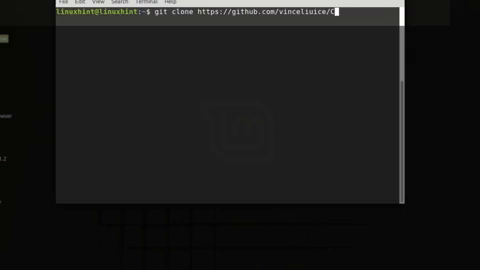
type("anta")
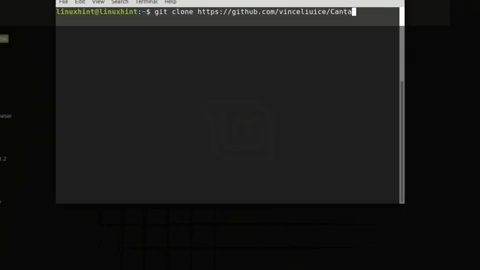
type("-theme")
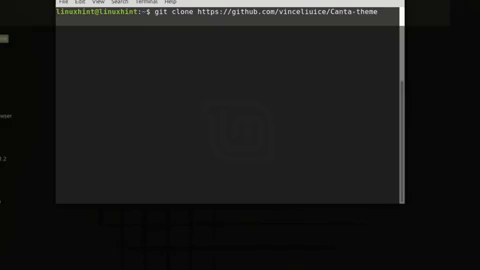
type(".git")
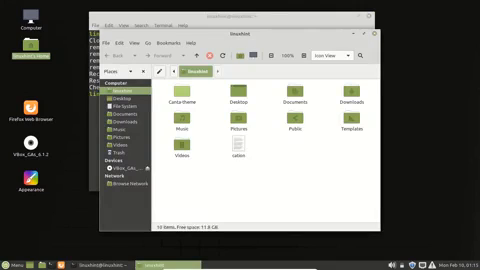
- Close the Nemo home folder window to bring the terminal back
left_click(175, 95)
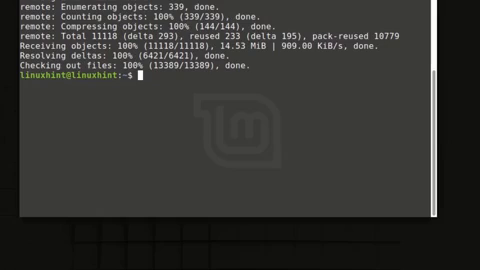
- Enter the Canta-theme folder and make install.sh executable with sudo chmod +x
type("cd C")
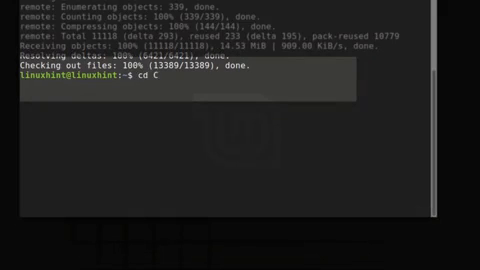
type("anta-theme/")
type("sudo chmod")
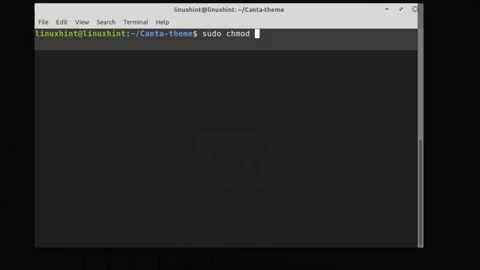
type("+x")
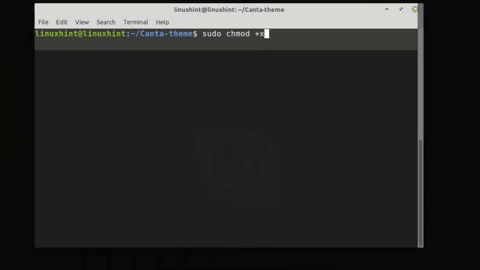
type("insta")
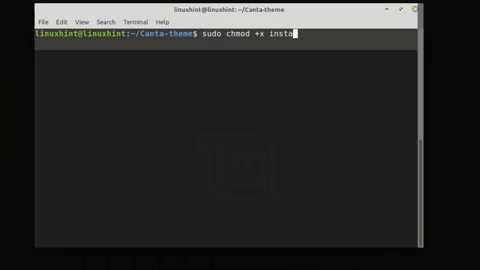
type("ll.")
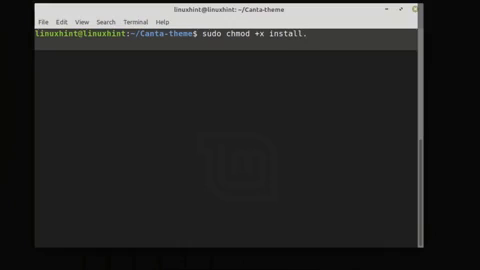
type("sh")
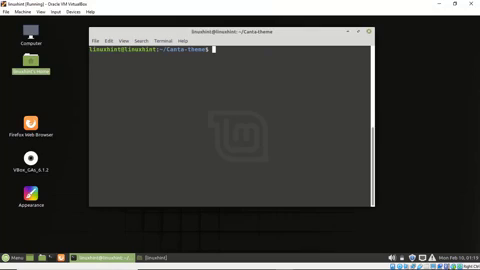
- Run sudo ./install.sh inside the Canta-theme folder
type("sudo")
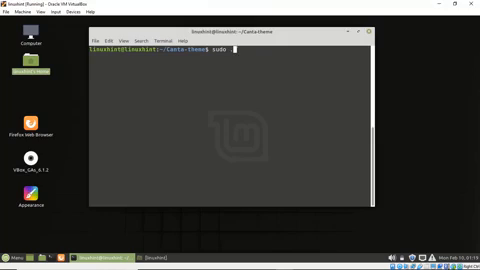
type("./install")
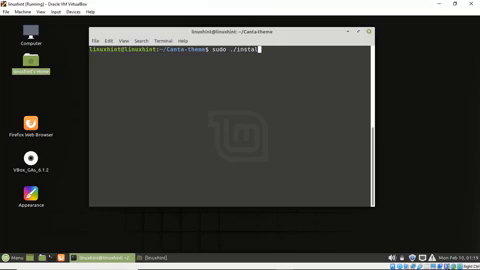
type(".sh")
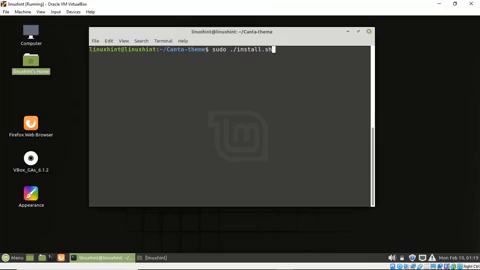
key("Return")
type("sudo apt insta")
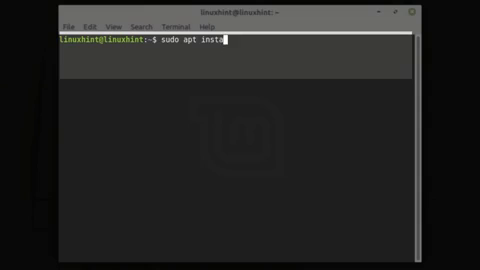
- Run sudo apt install arc-theme and supply the administrator password
type("ll arc-t")
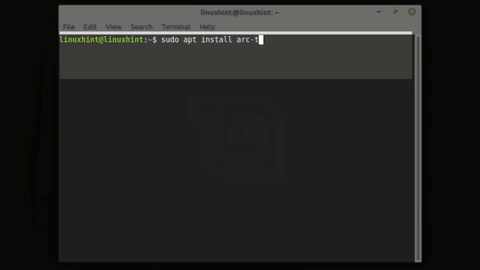
key("Return")
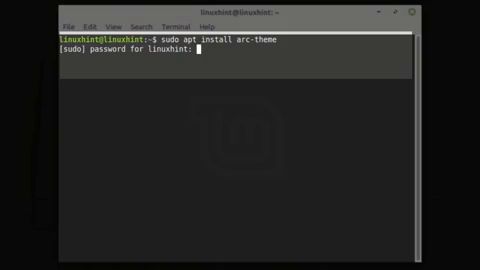
type("*****")
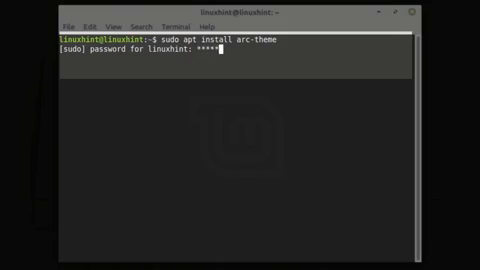
type("***")
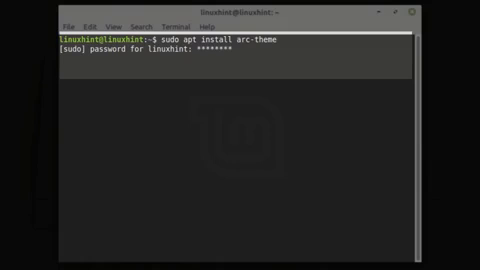
key("BackSpace")
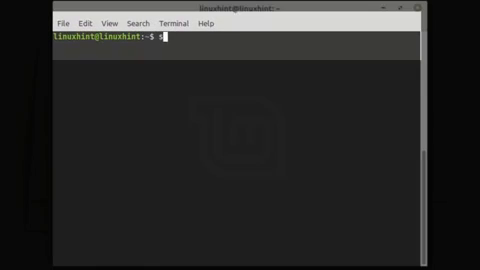
- Type sudo apt install gtk2-engines-murrine gtk2-engines-pixbuf at the prompt
type("sudo apt")
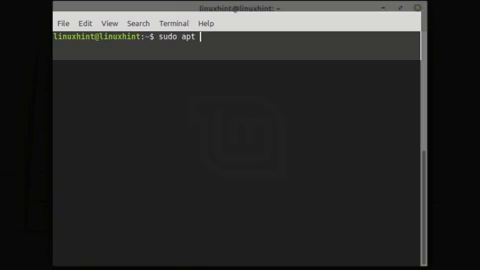
type("install")
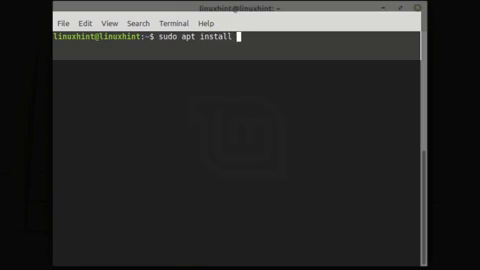
type("gtk2-en")
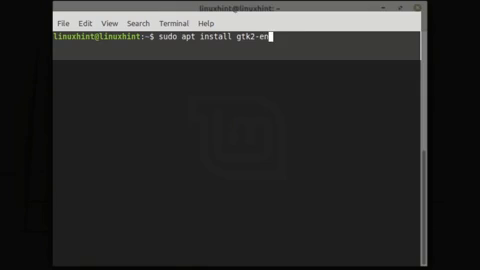
type("gines")
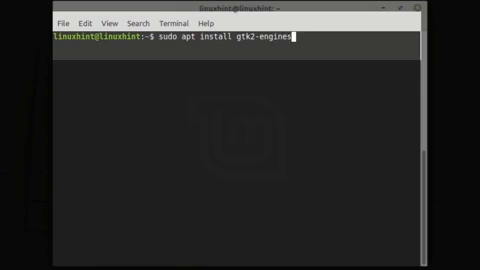
type("-mur")
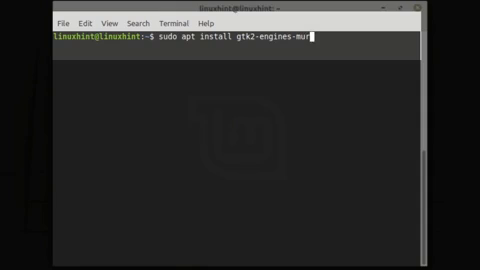
type("rine")
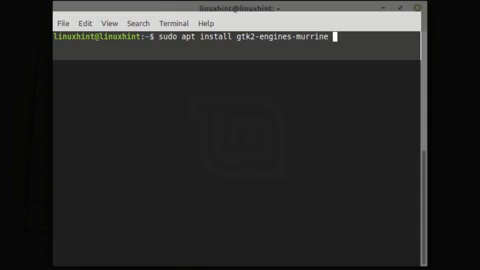
type("gtk2")
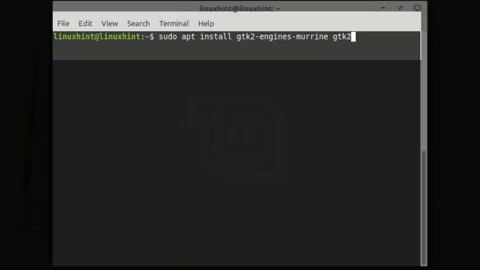
type("-enginers")
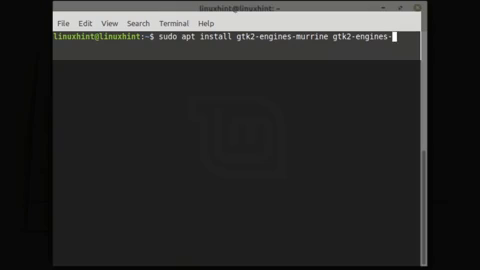
type("pi")
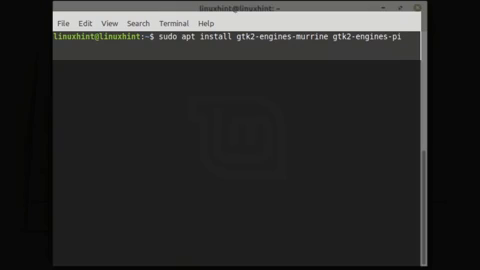
type("xbuf")
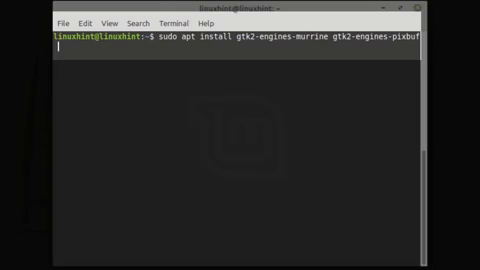
- Append git and autoconf to the apt install command
type("git aut")
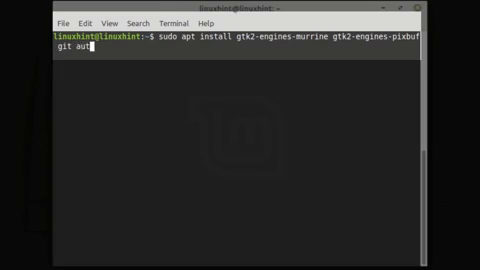
type("oconf")
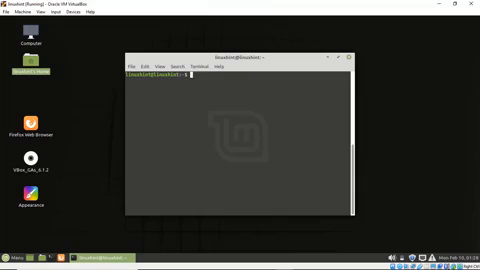
type("git c")
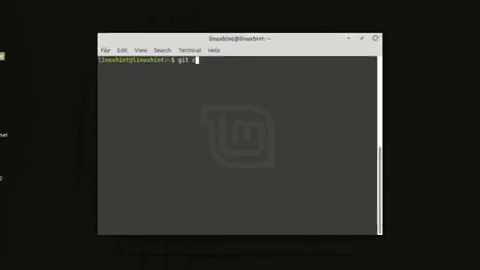
type("lone")
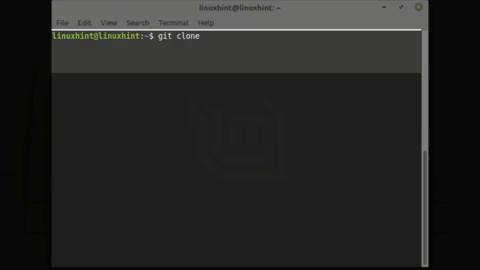
type("htpps")
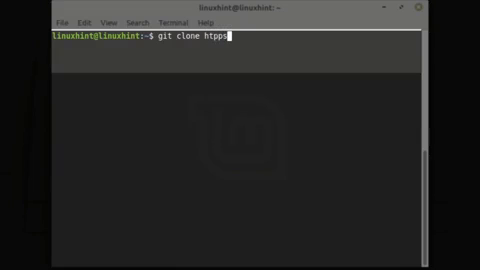
type("://")
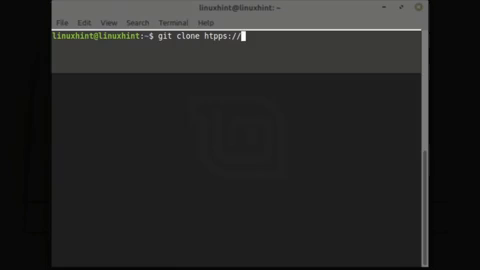
type("github.co")
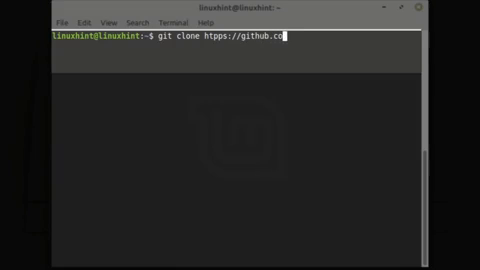
type("m/")
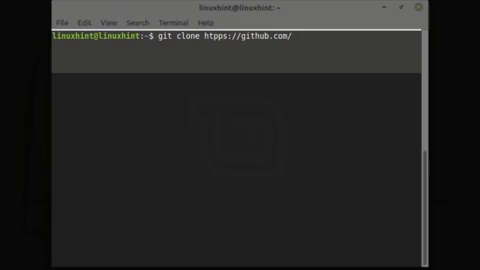
type("snwh")
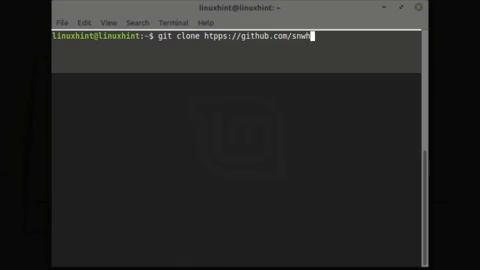
type("/paper")
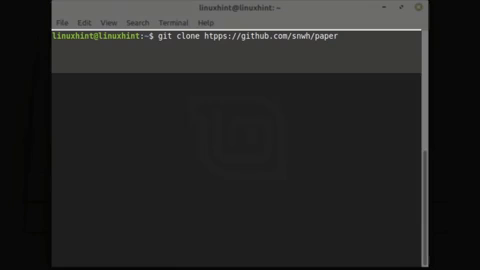
type("-gt")
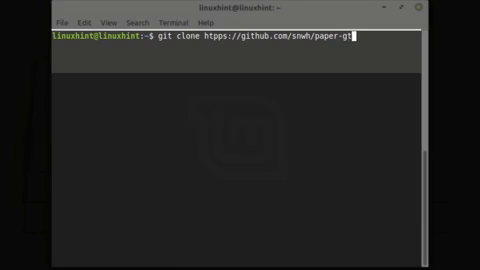
type("k-th")
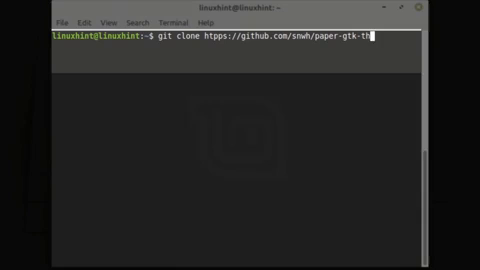
type("eme.git")
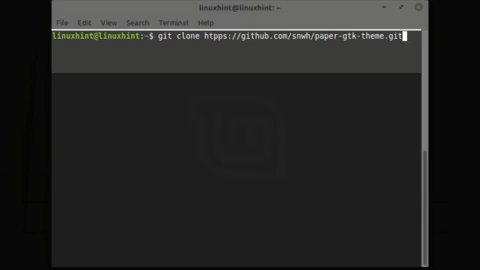
key("Return")
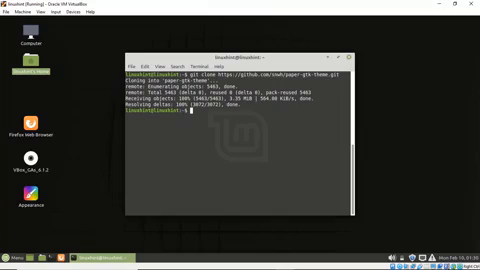
- Enter paper-gtk-theme and make install-gtk-theme.sh executable with sudo chmod +x
type("cd paper-gtk-theme/")
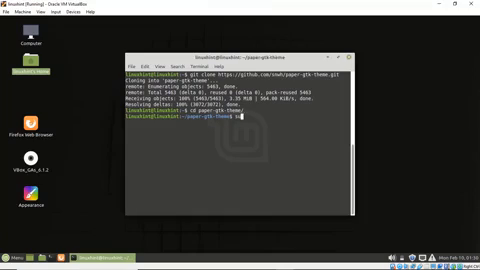
type("sudo chmod +x install-gtk-theme")
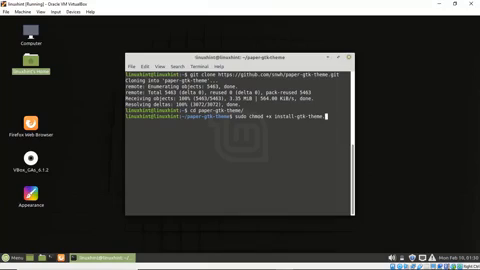
type("sh")
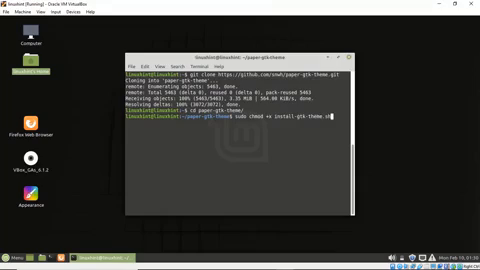
key("Return")
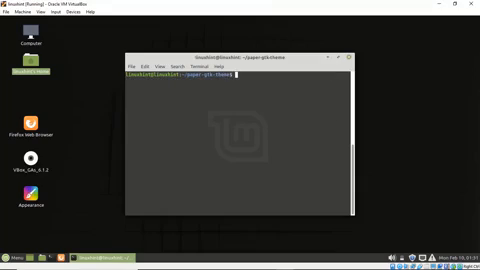
- Run 'sudo ./install-gtk-theme.sh' for Paper and confirm with y to install into /usr/share/themes
type("sudo ./")
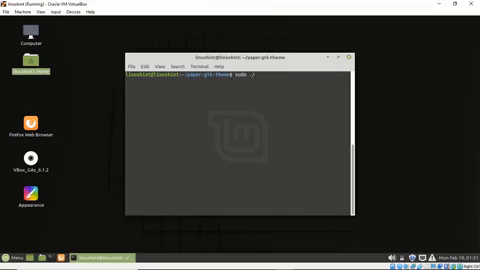
type("install")
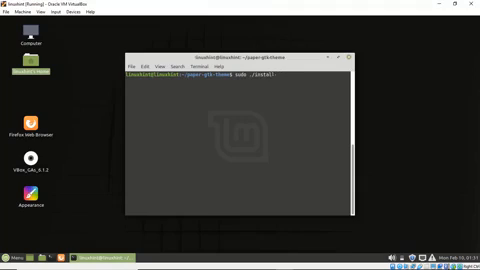
type("-gtk")
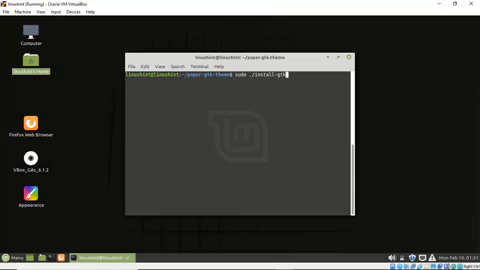
type("theme")
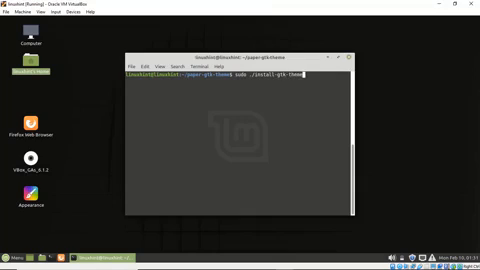
type("sh")
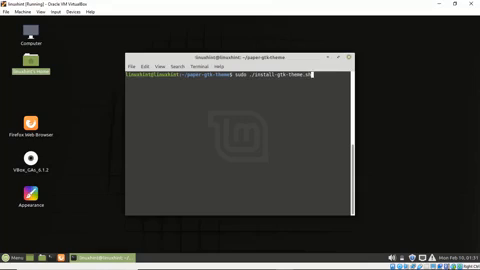
key("Return")
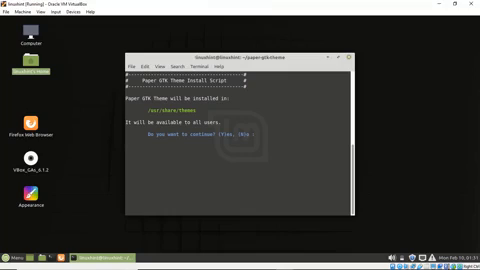
type("y")
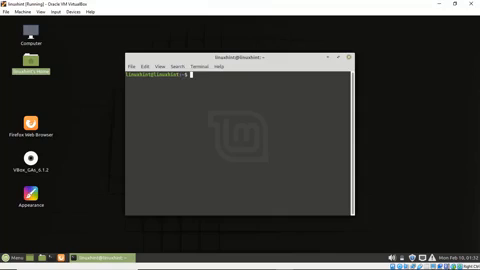
type("git -")
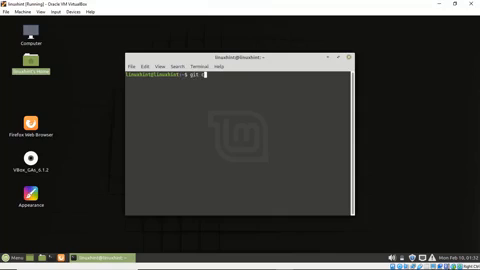
type("clone")
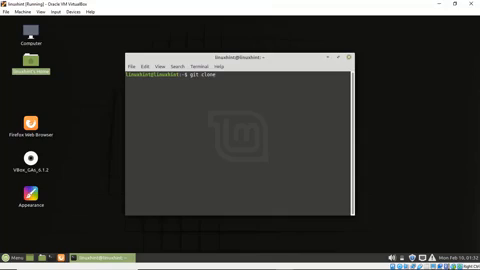
type("http")
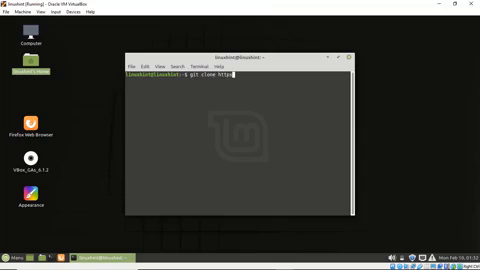
type("s://")
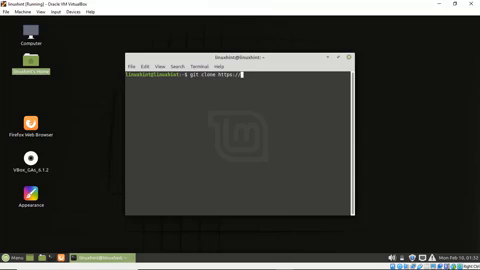
type("github.co")
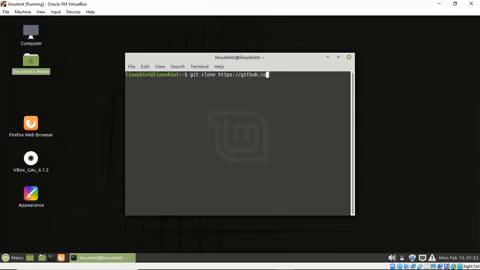
type("m/solus-project/evopop")
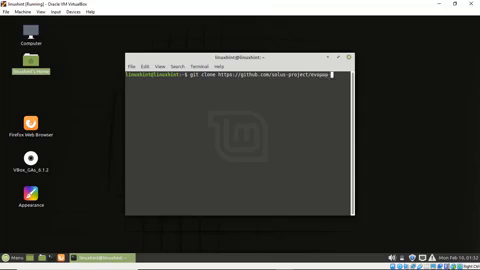
type("g")
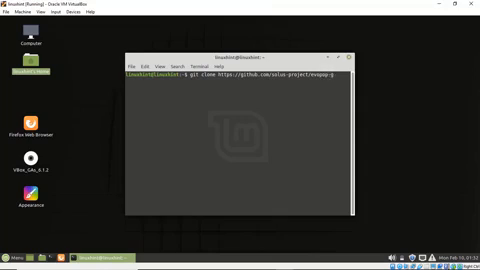
type("gtk-the")
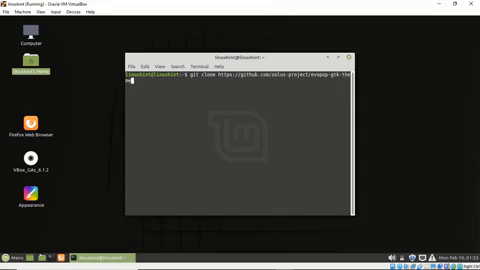
type("me.git")
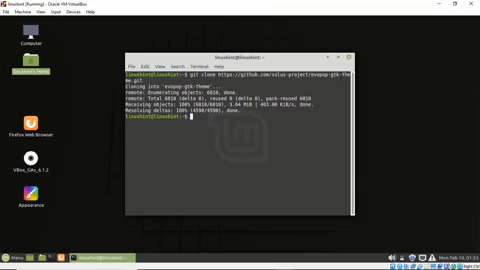
- Enter evopop-gtk-theme/ and run 'sudo chmod +x install-gtk-theme.sh', reaching the password prompt
type("cd evopop-gtk-theme/")
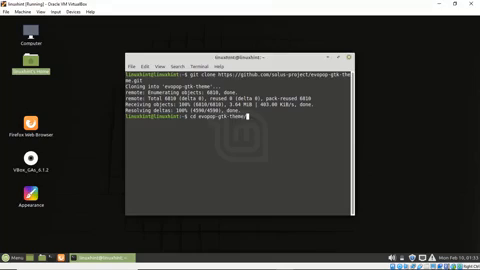
type("sudo chmod +x")
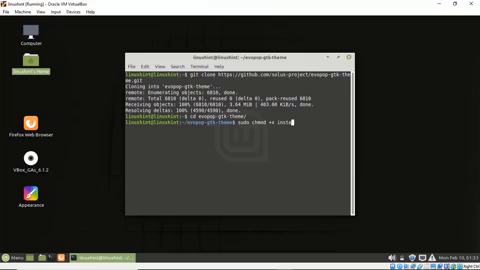
type("install-gtk-theme")
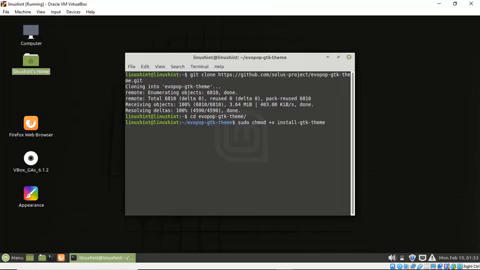
type(".sh")
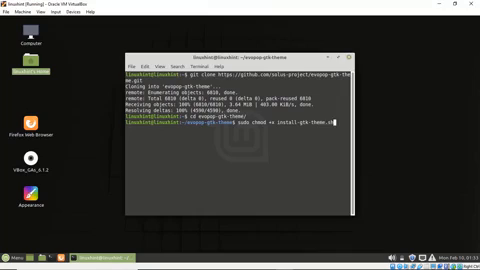
key("Return")
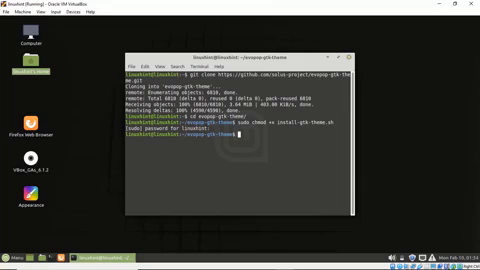
- Run 'sudo ./install-gtk-theme.sh' to launch the EvoPop installer targeting /usr/share/themes
type("sudo")
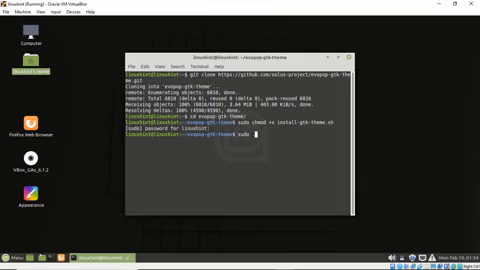
type("./install-gtk-theme.sh")
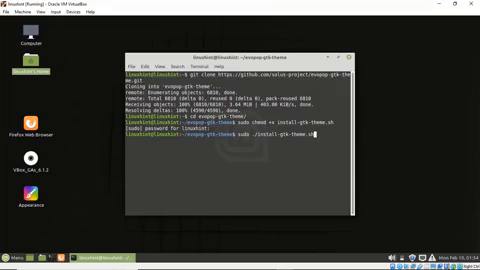
key("Return")
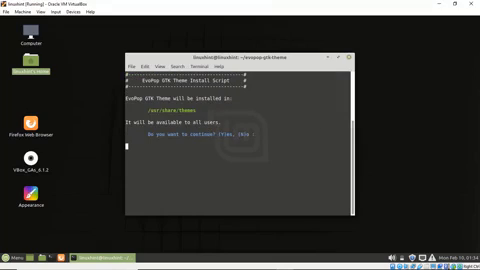